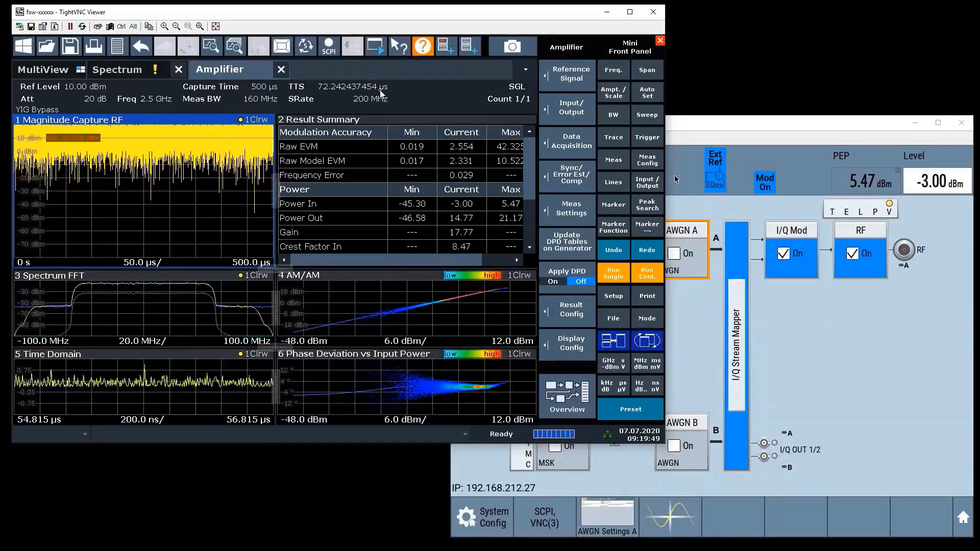
mouse_move(661, 99)
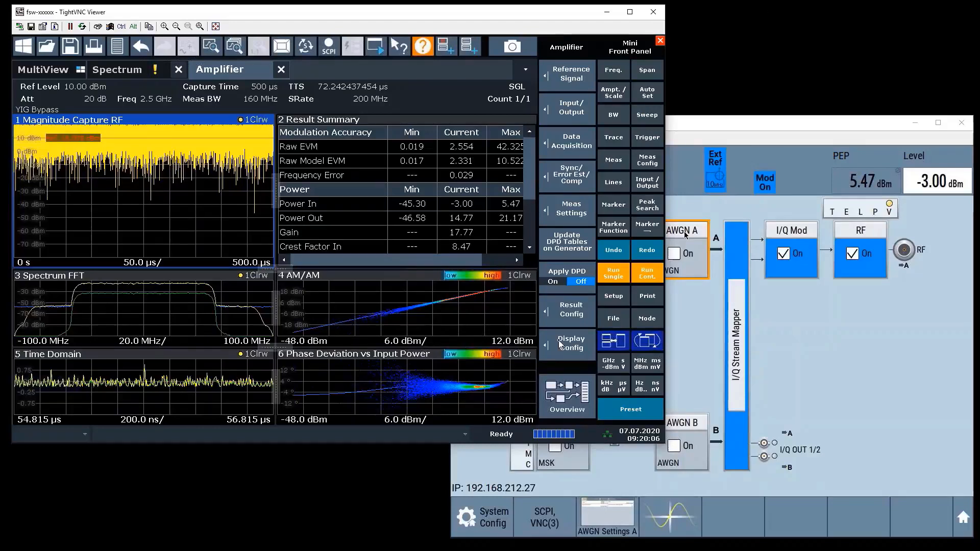
mouse_move(507, 367)
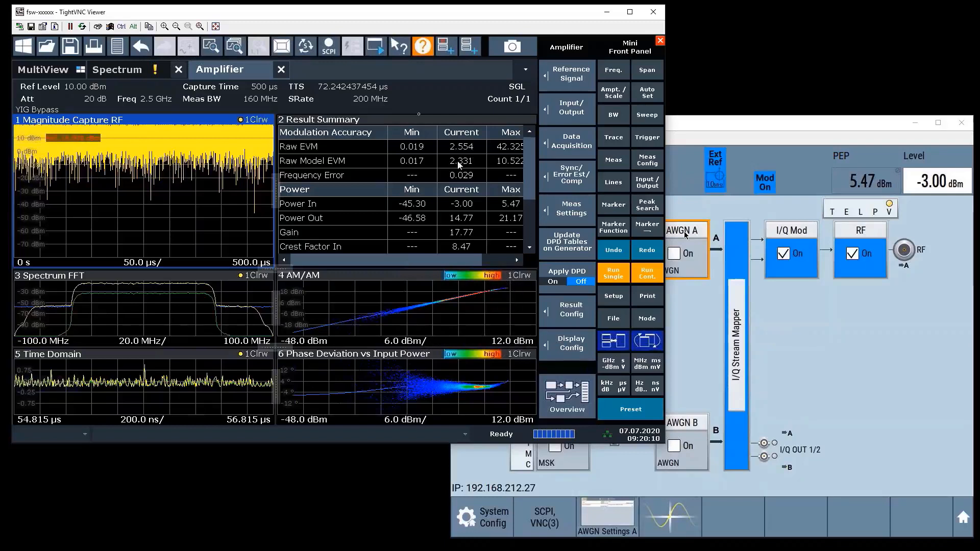
mouse_move(282, 45)
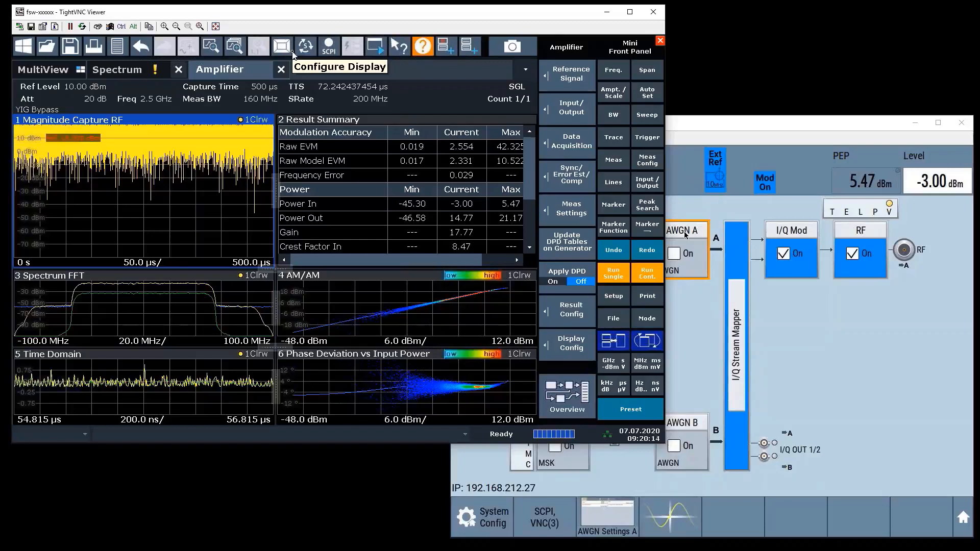
mouse_move(300, 65)
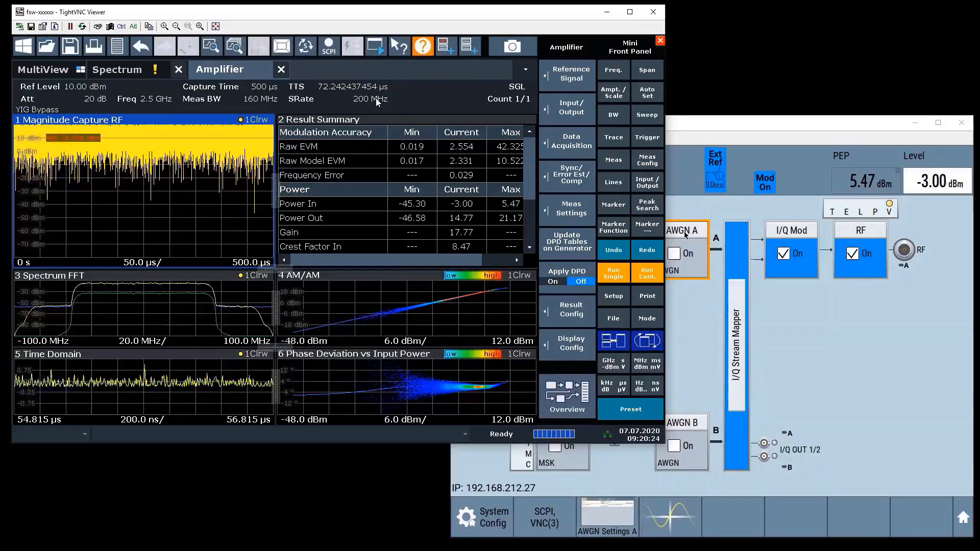
mouse_move(629, 219)
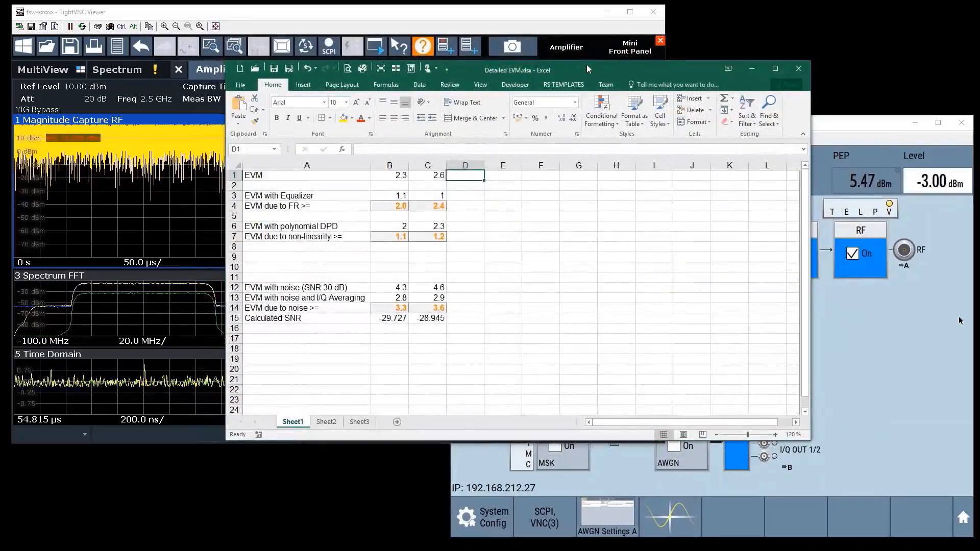
mouse_move(351, 187)
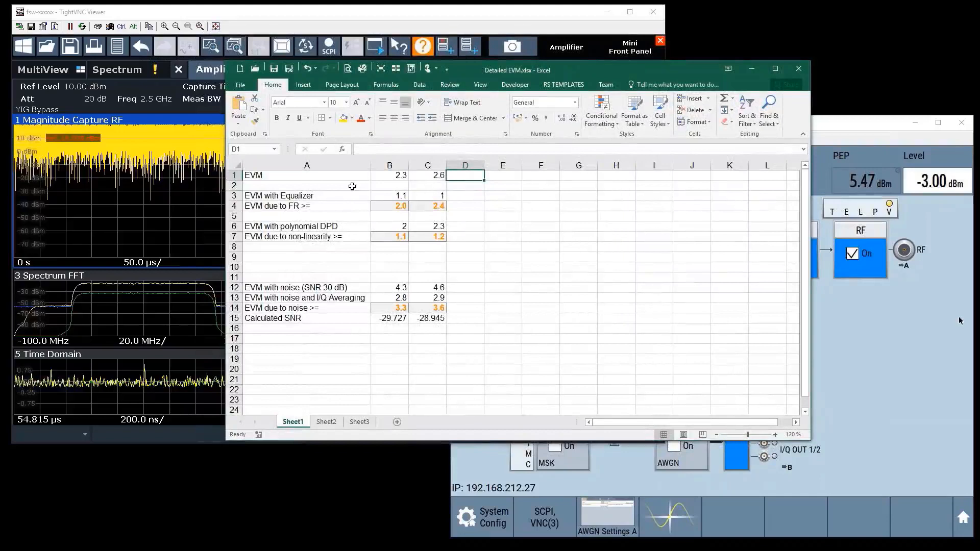
Step: Review the overall EVM in C1, the SQRT FR formula in C4, and the DPD EVM in C6
left_click(428, 176)
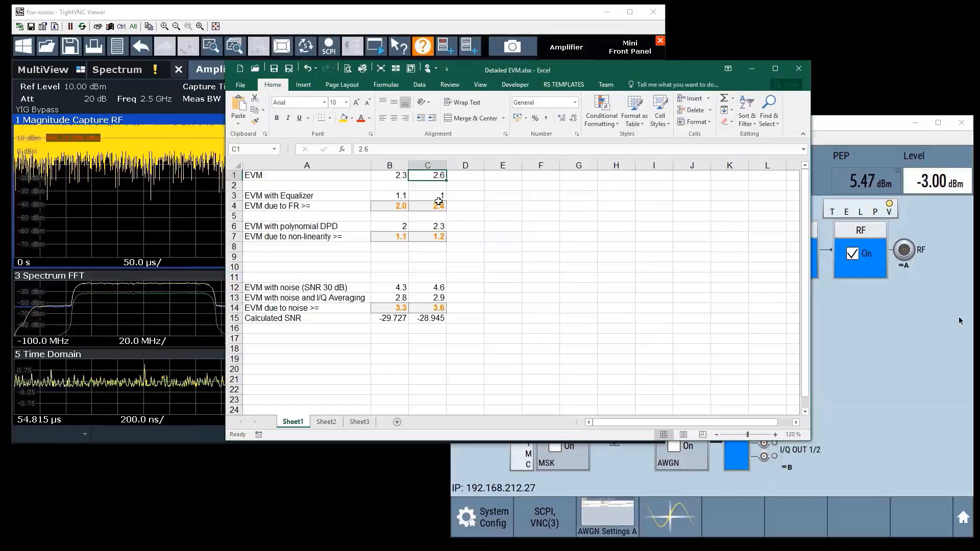
left_click(427, 206)
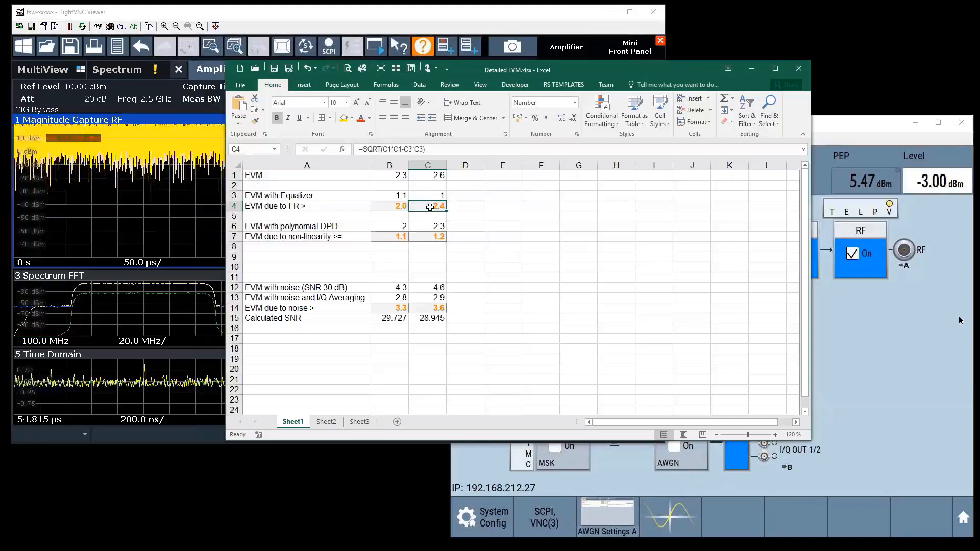
left_click(427, 226)
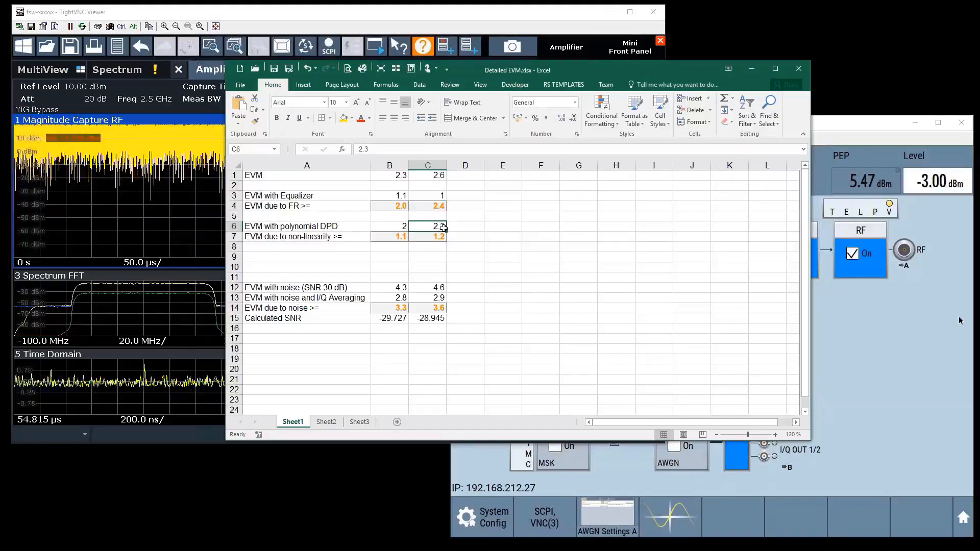
mouse_move(438, 271)
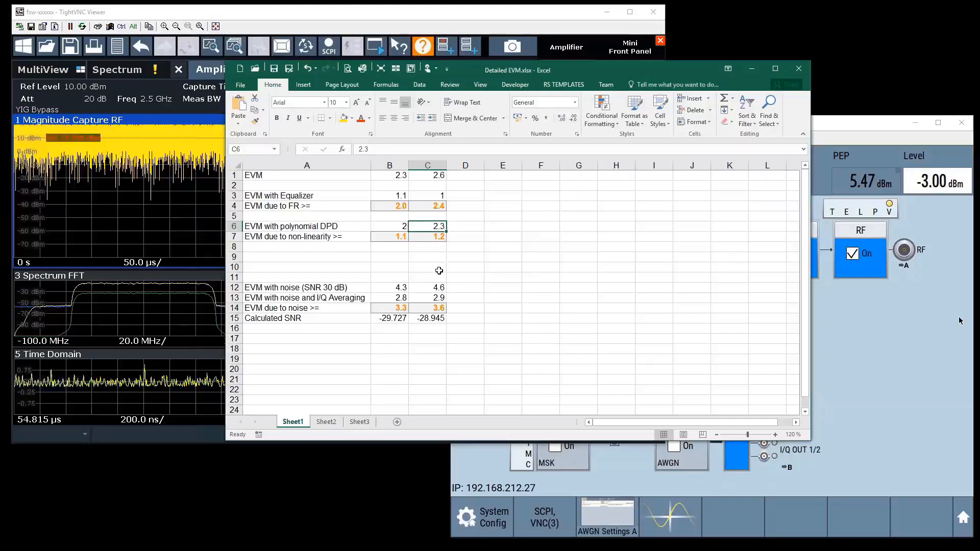
left_click(427, 288)
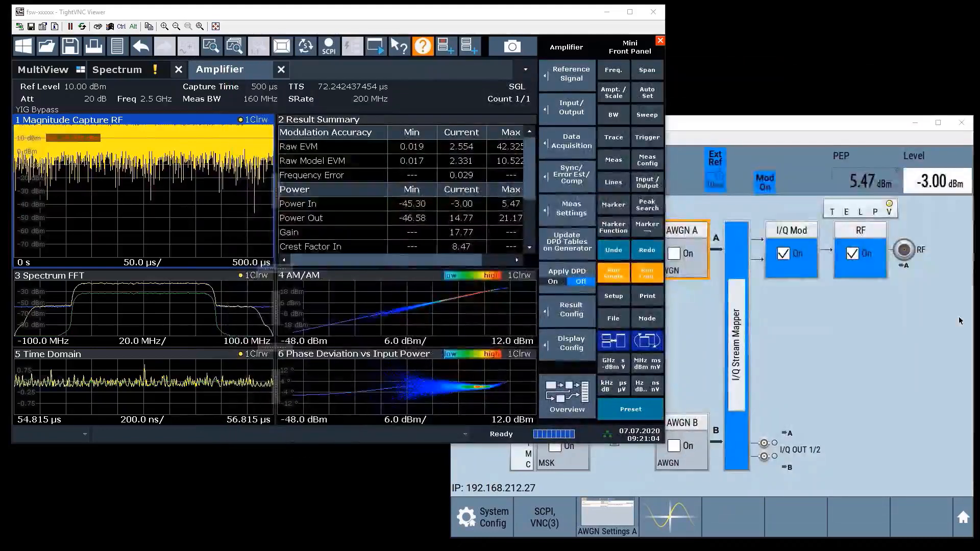
mouse_move(579, 281)
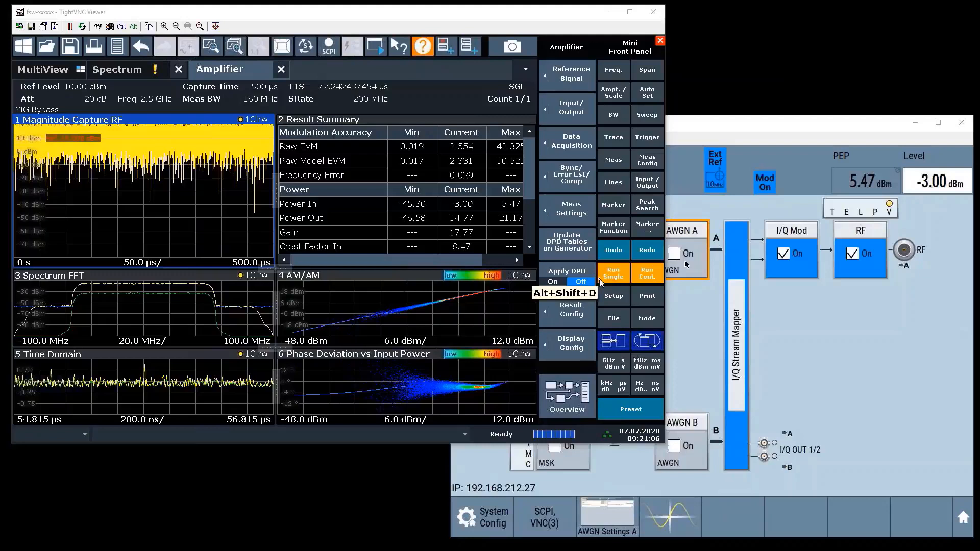
Step: Run a single new measurement on the FSW with DPD off
left_click(613, 273)
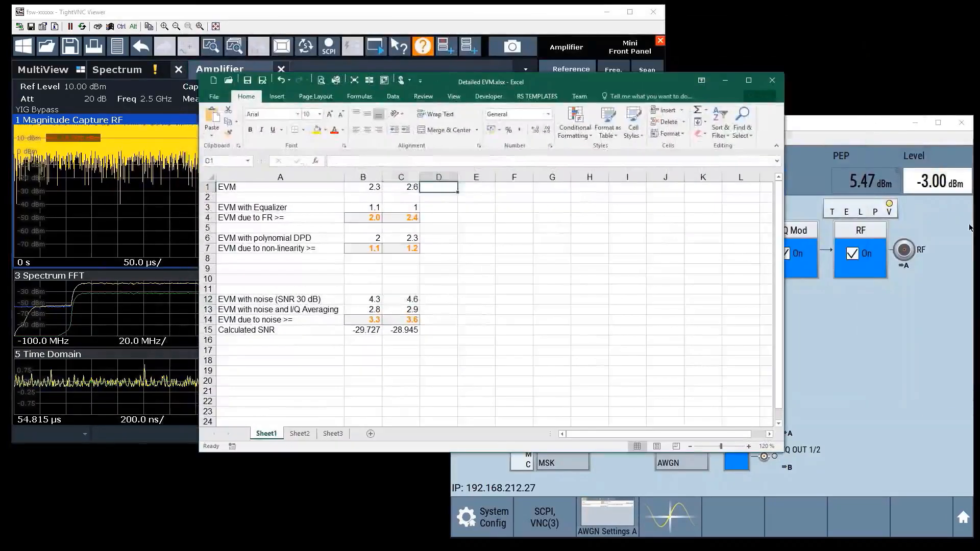
Step: Enter the overall EVM value 2.6 in D1, clearing the stray characters
type("\"%")
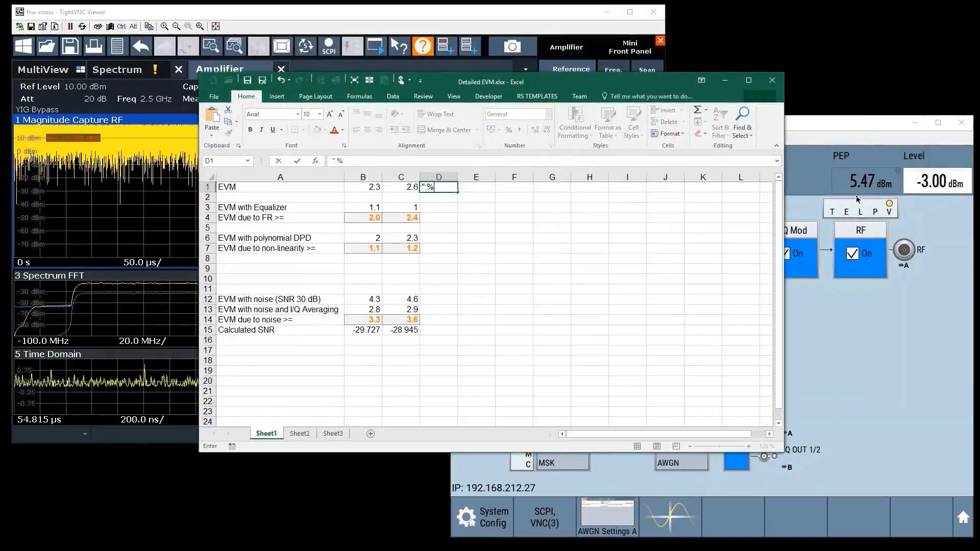
key("Delete")
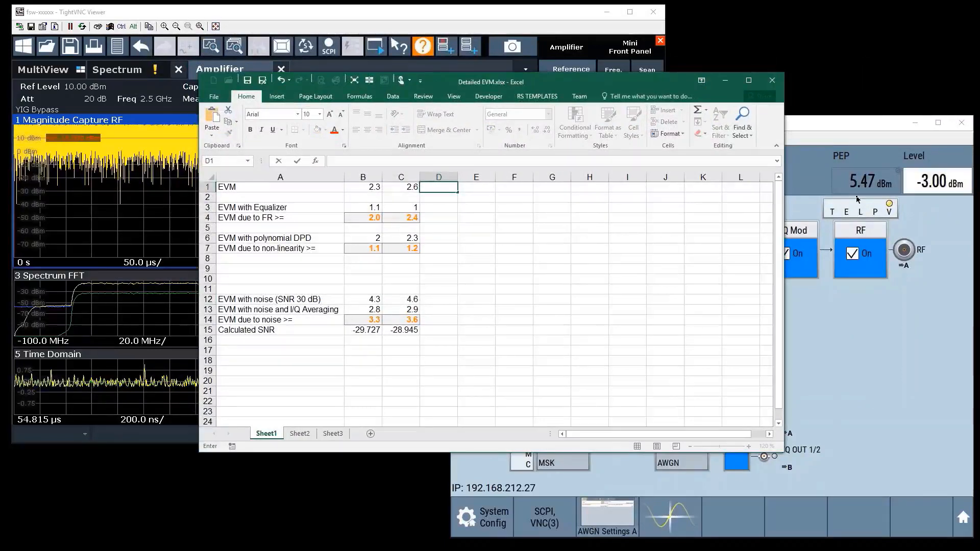
key("Return")
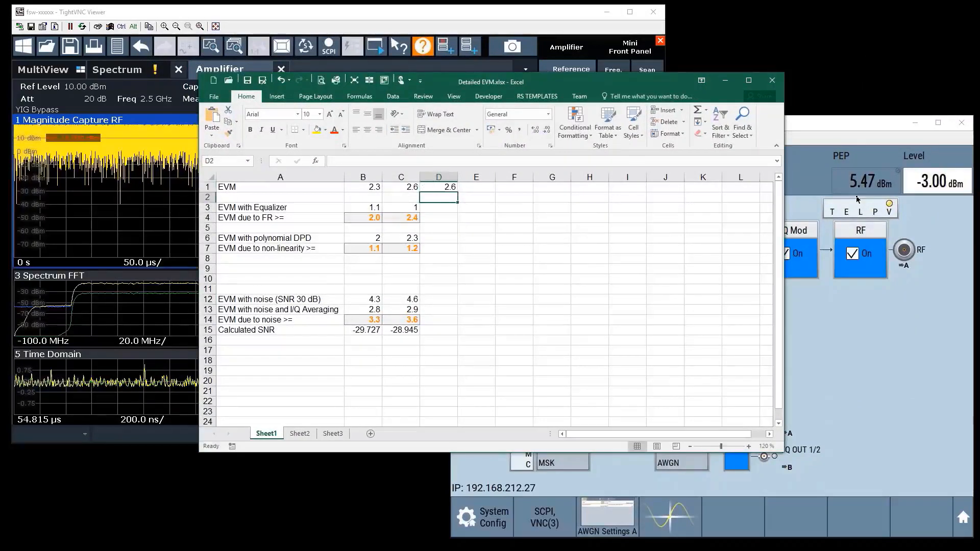
left_click(439, 207)
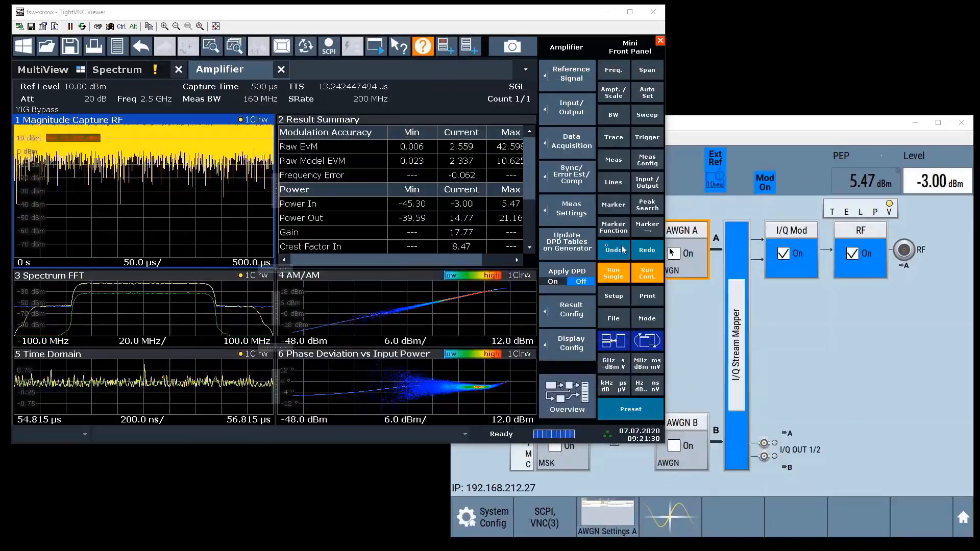
Step: Train the equalizer filter and set Apply Equalizer Filter to On in Sync/Error Est/Comp
left_click(566, 176)
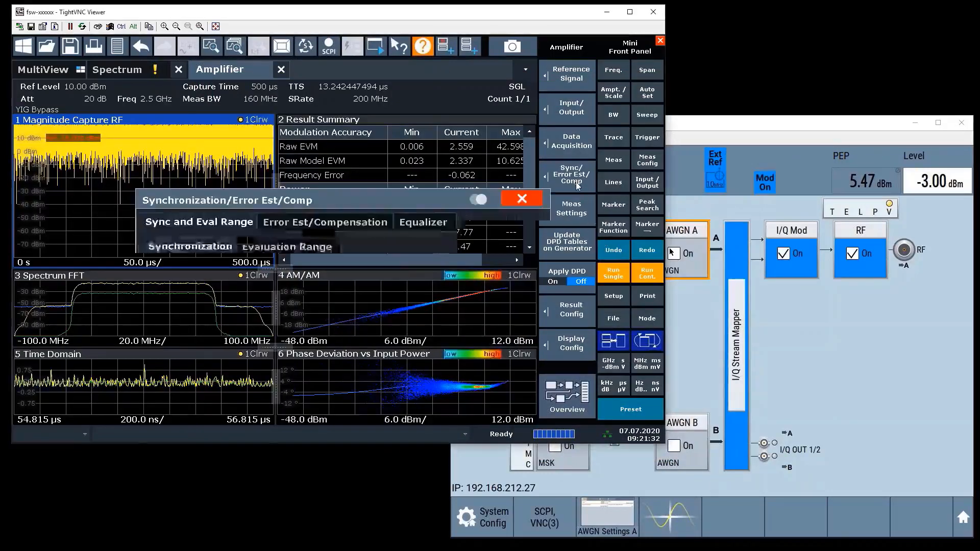
left_click(425, 222)
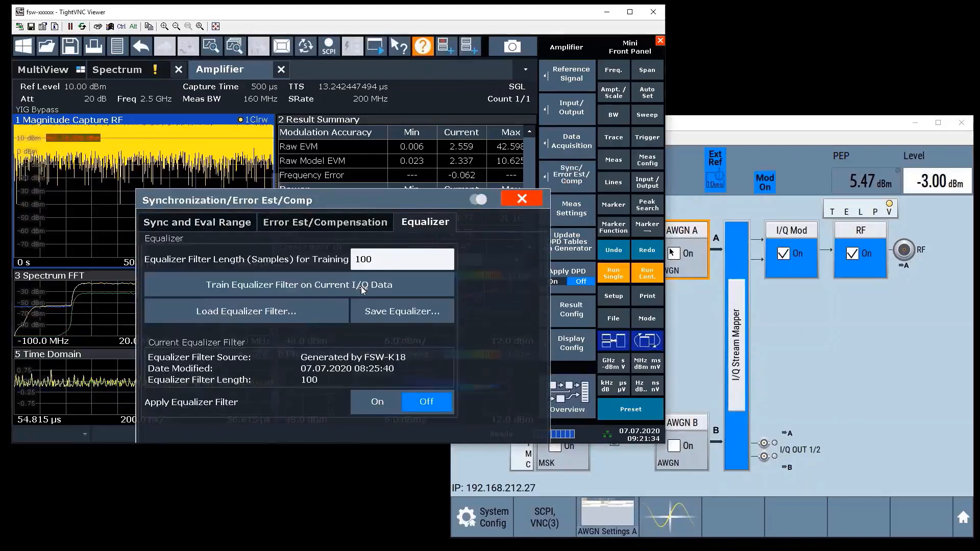
left_click(298, 284)
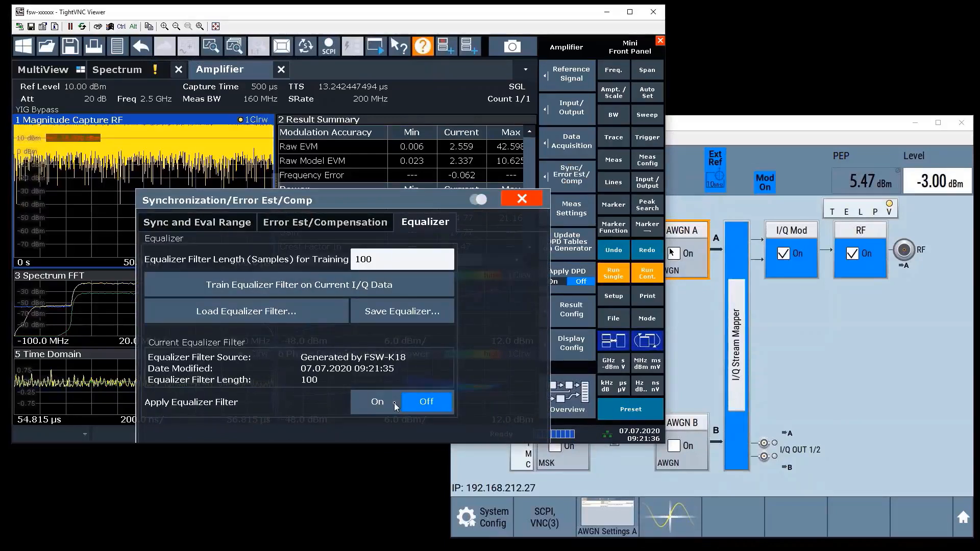
left_click(376, 401)
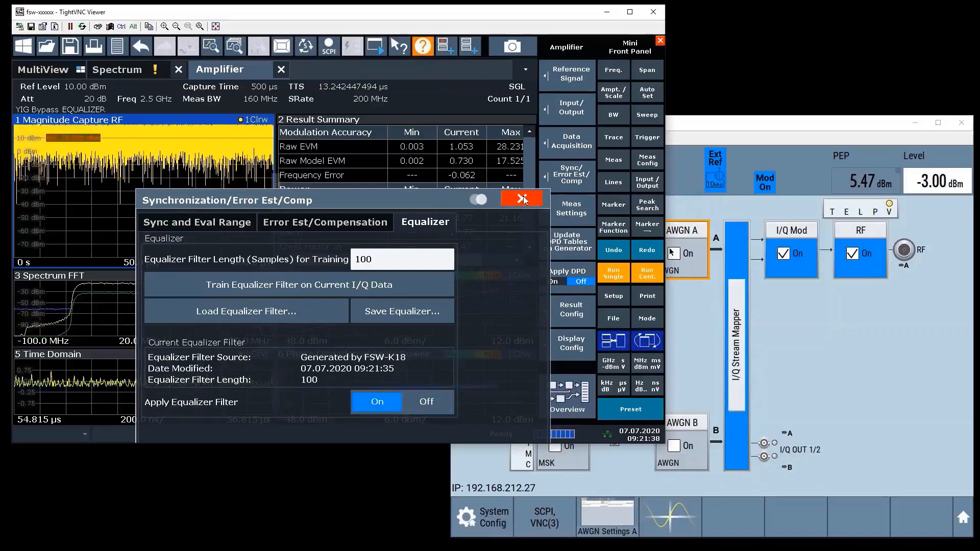
left_click(521, 199)
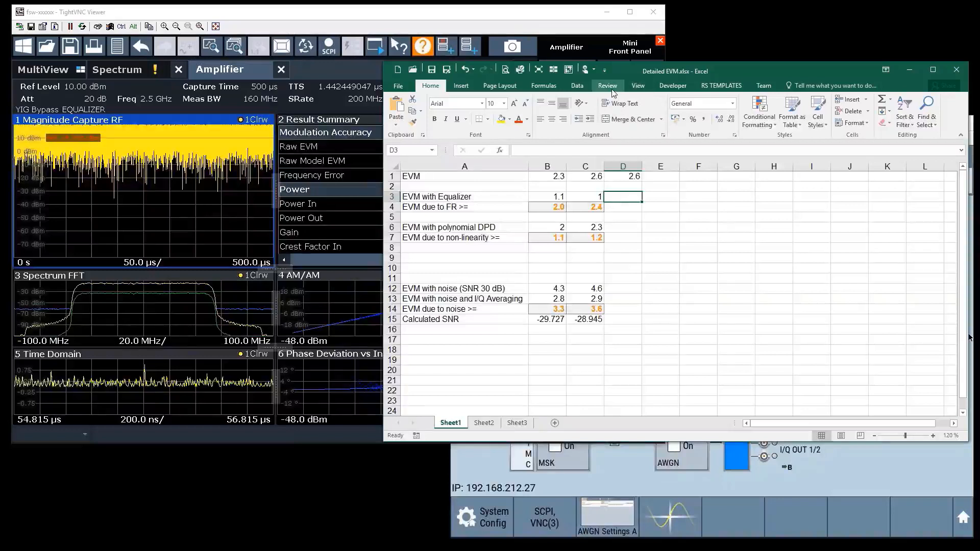
Step: Leave the Excel EVM sheet to view the equalized raw EVM of about 1.05
left_click(585, 206)
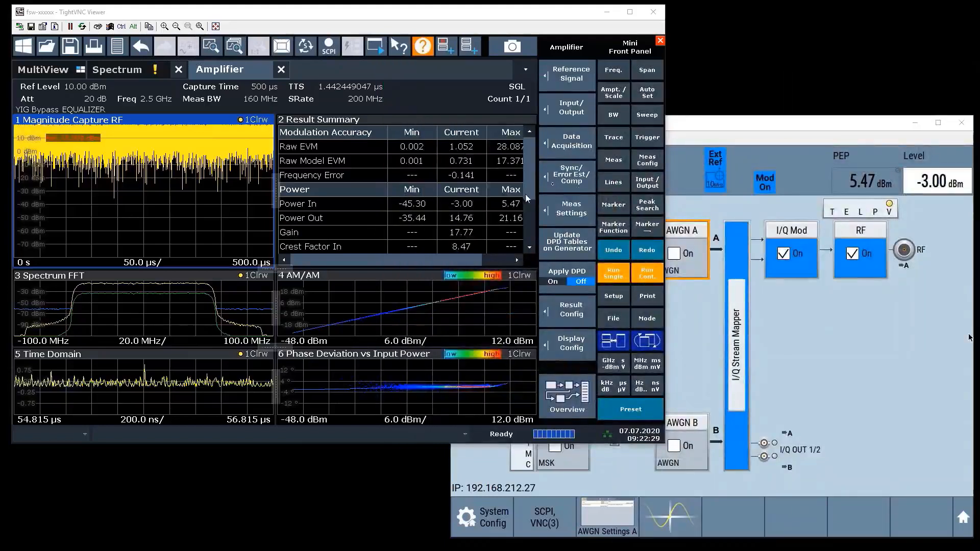
Step: Set Apply Equalizer Filter to Off on the Equalizer tab of Sync/Error Est/Comp
left_click(566, 175)
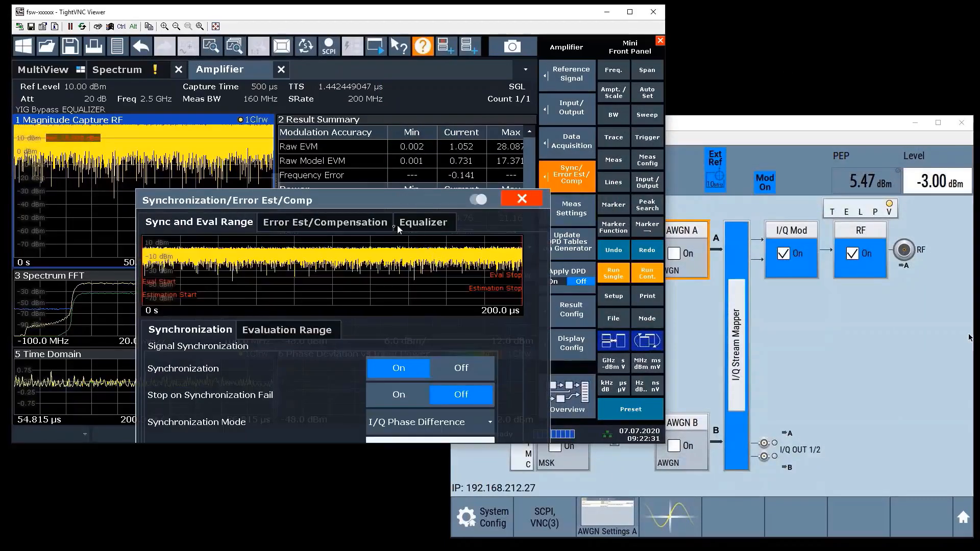
left_click(423, 222)
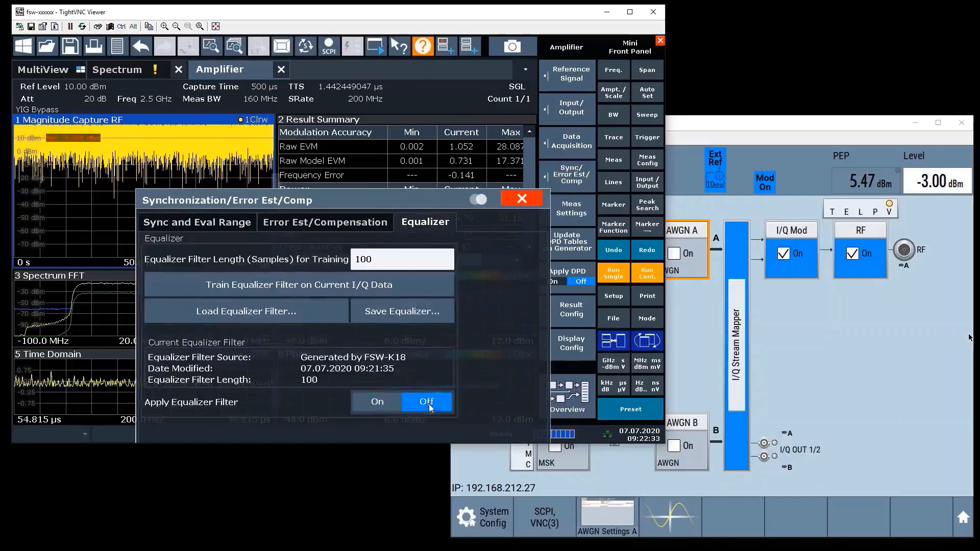
left_click(521, 198)
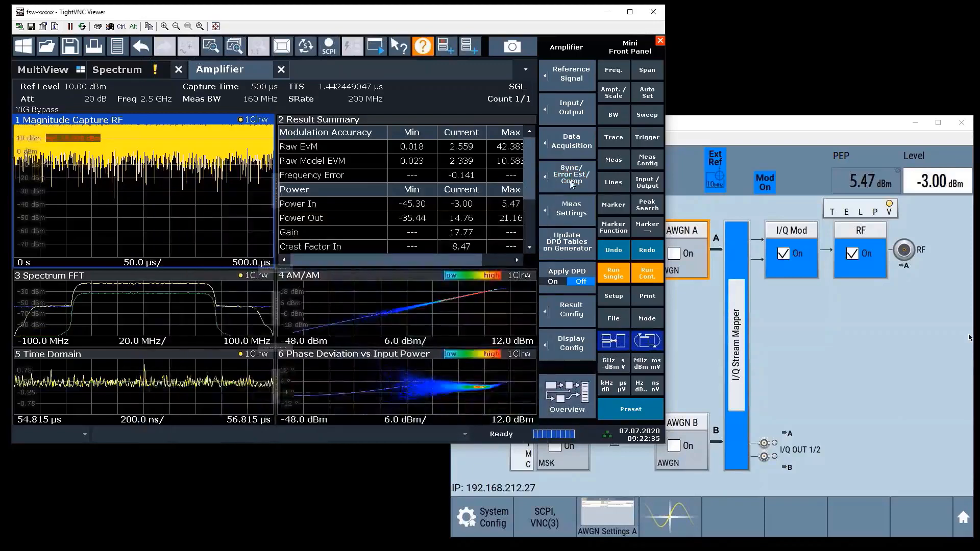
mouse_move(613, 276)
type("2.3")
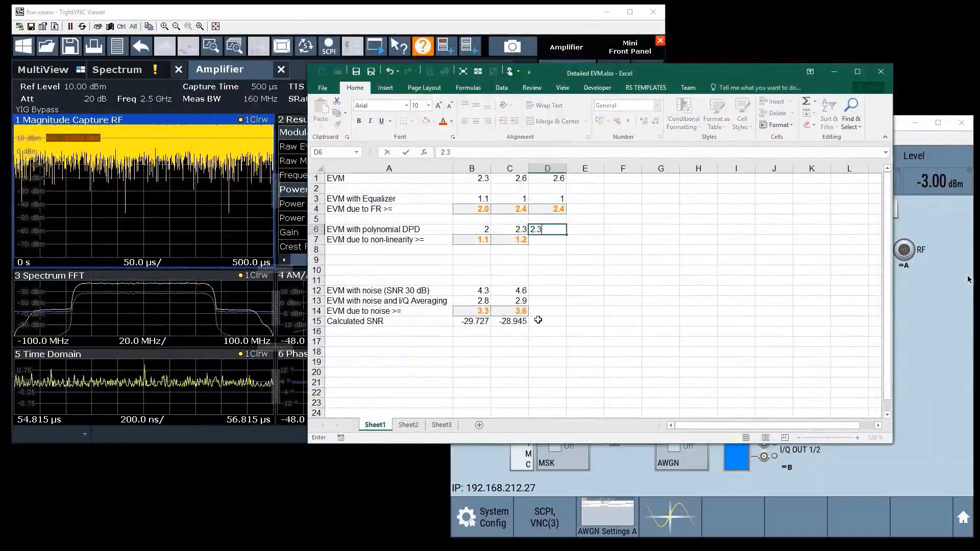
Step: Commit the polynomial DPD EVM value 2.3 in D6
key("Return")
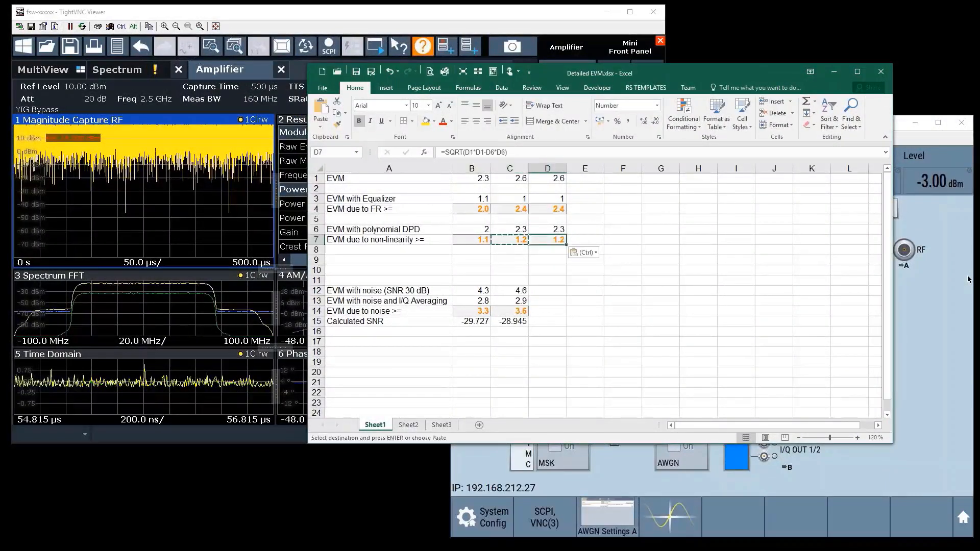
mouse_move(471, 220)
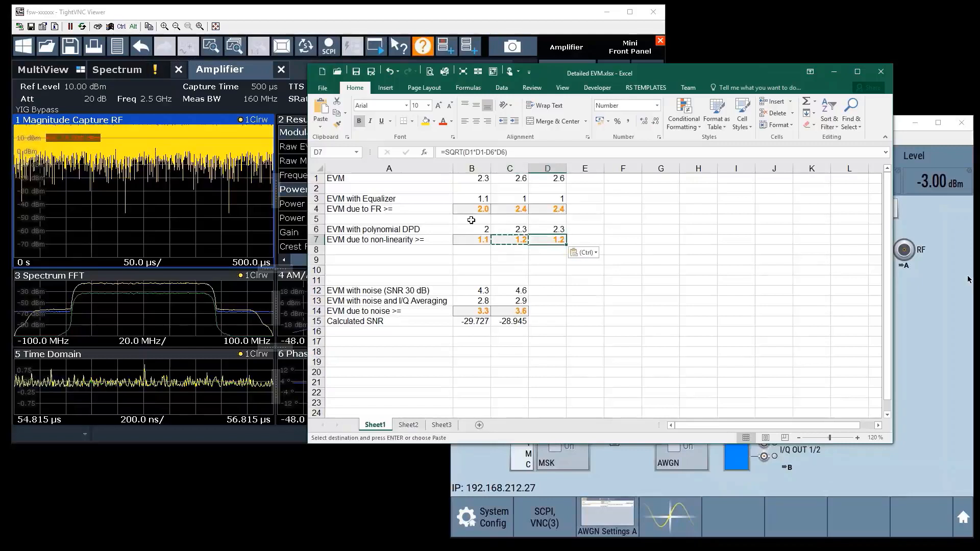
mouse_move(366, 237)
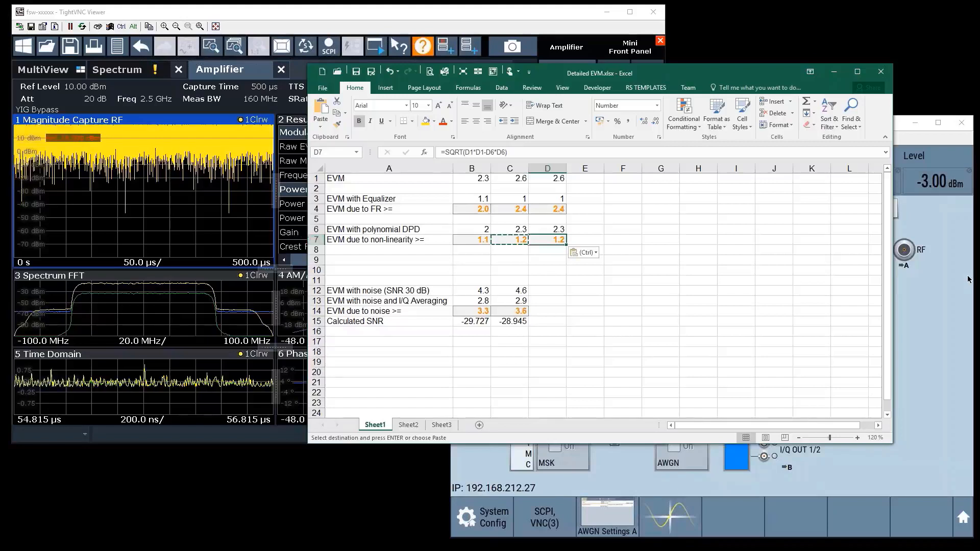
mouse_move(116, 45)
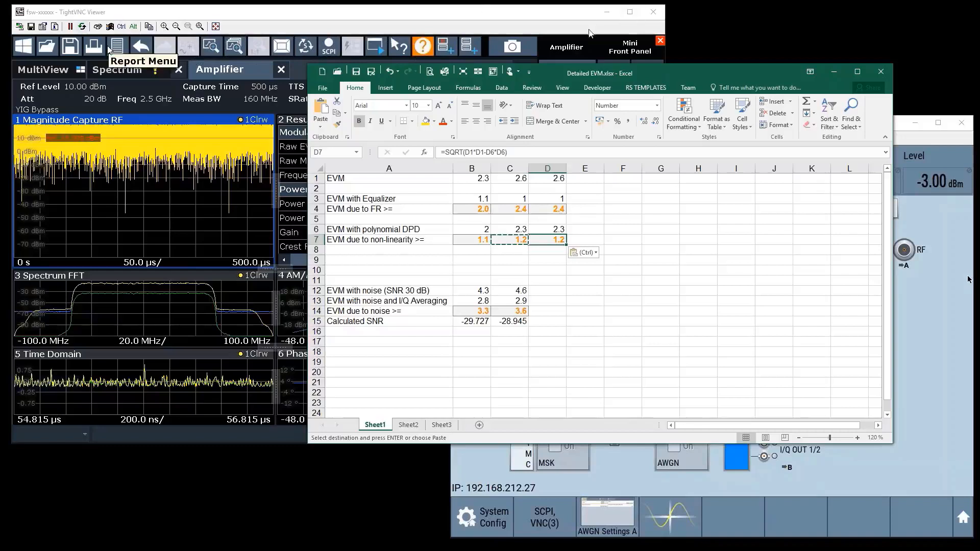
mouse_move(548, 75)
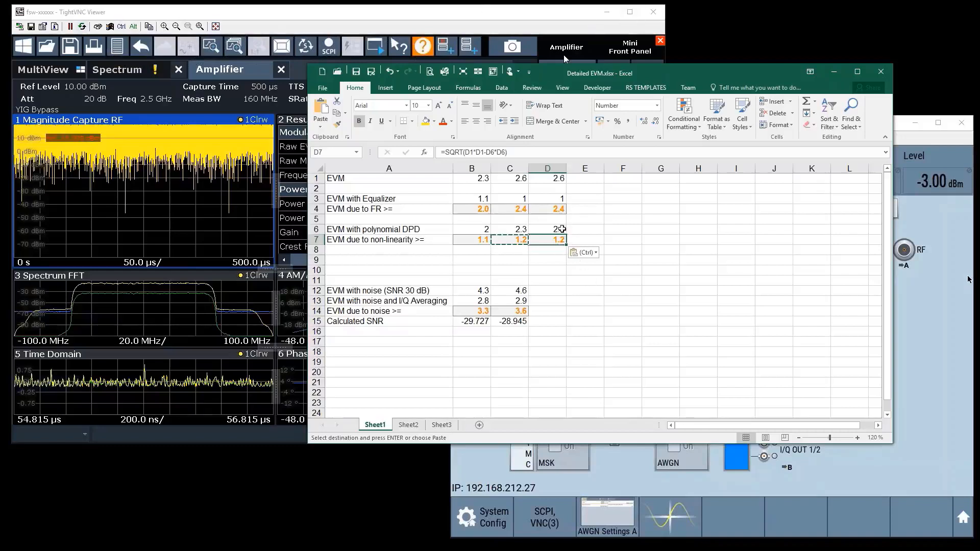
mouse_move(563, 196)
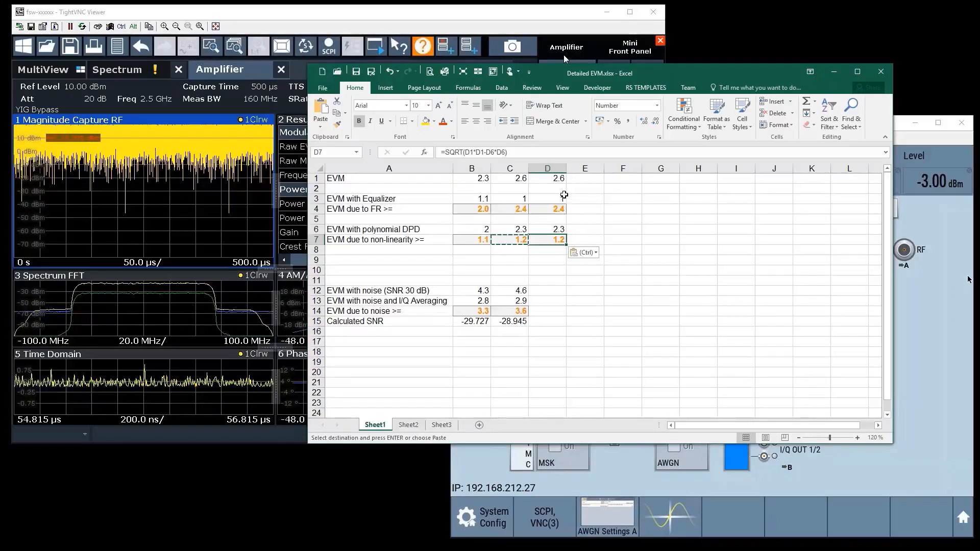
mouse_move(535, 223)
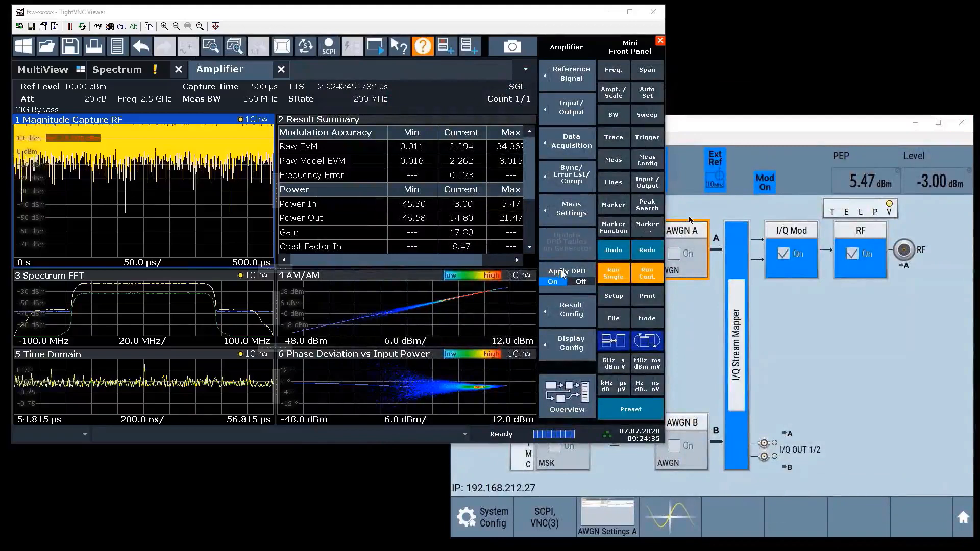
Step: Turn DPD off and enable I/Q averaging over 20 captures in Data Acquisition
left_click(581, 281)
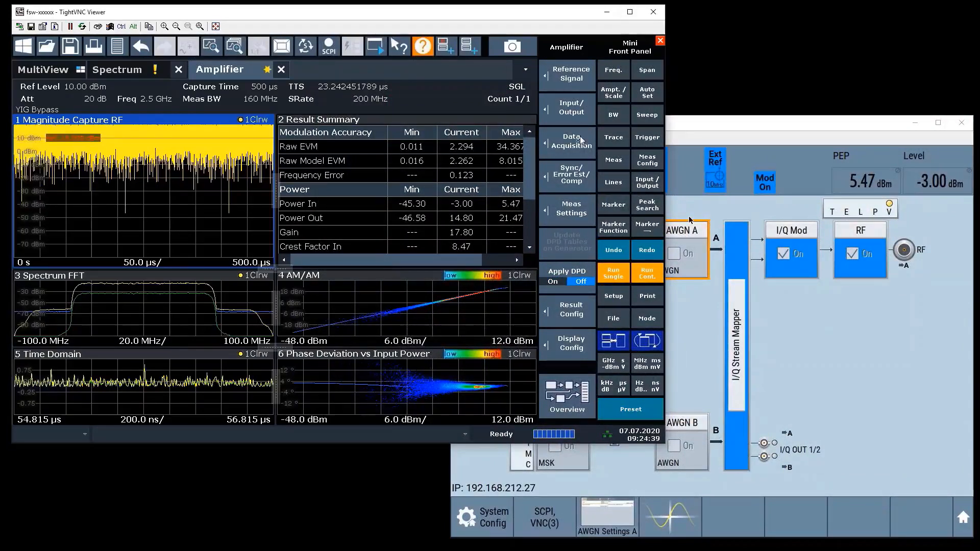
left_click(566, 141)
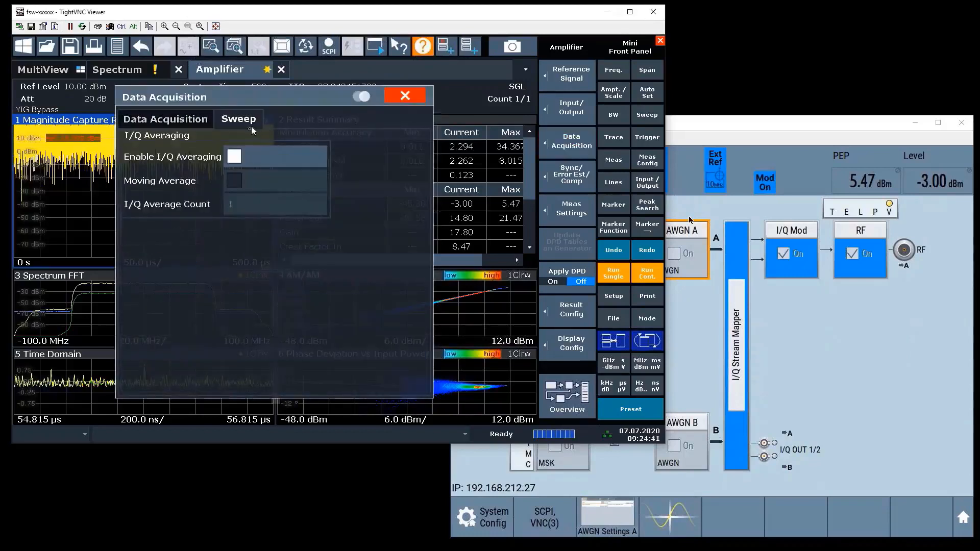
left_click(405, 96)
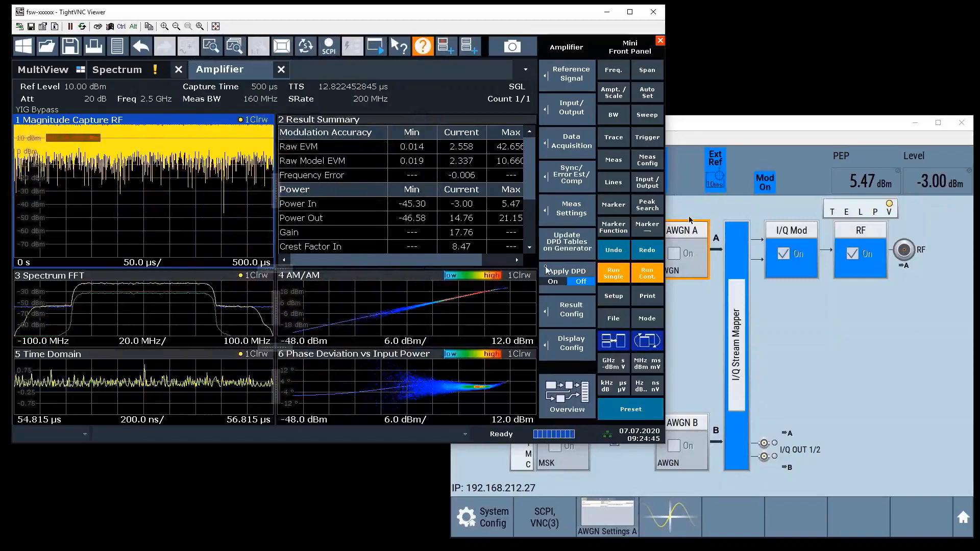
left_click(567, 141)
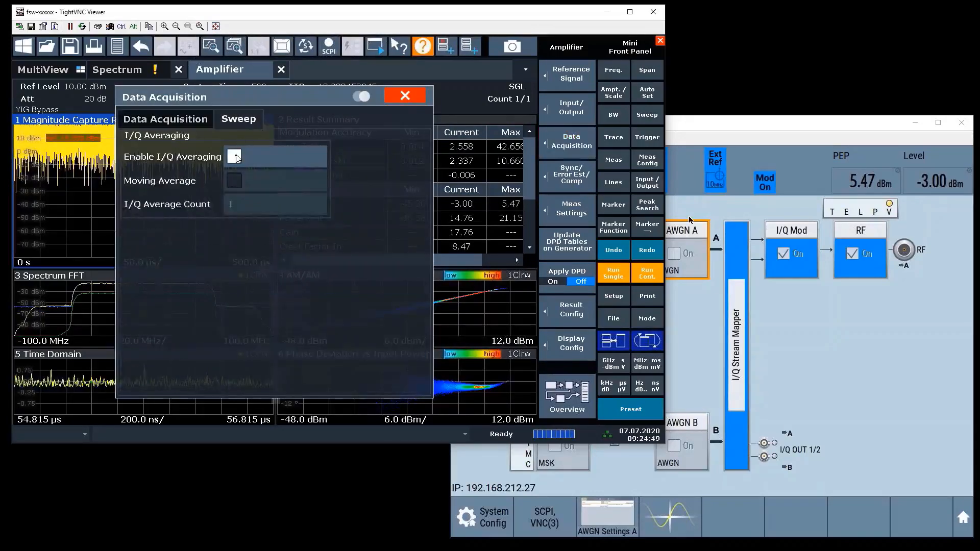
left_click(233, 157)
type("20")
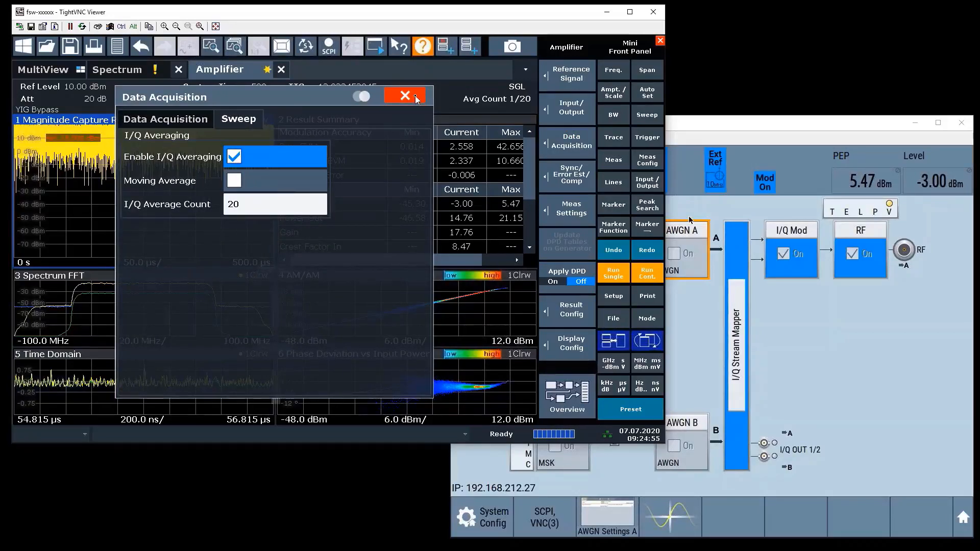
left_click(405, 96)
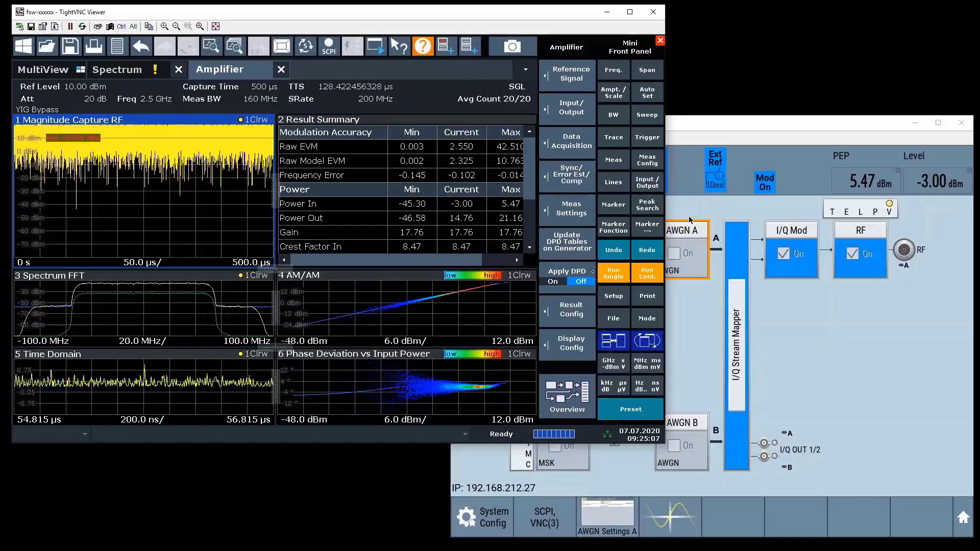
mouse_move(954, 391)
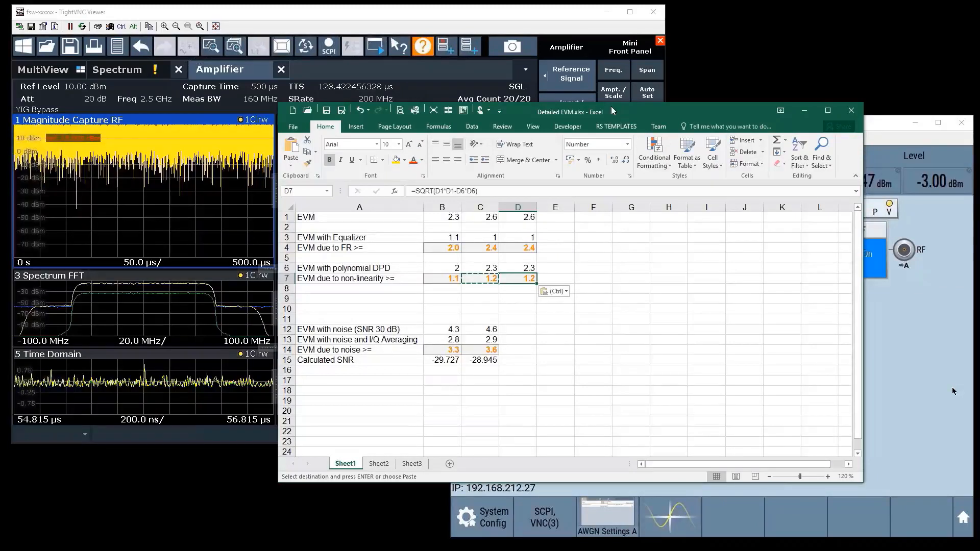
mouse_move(522, 118)
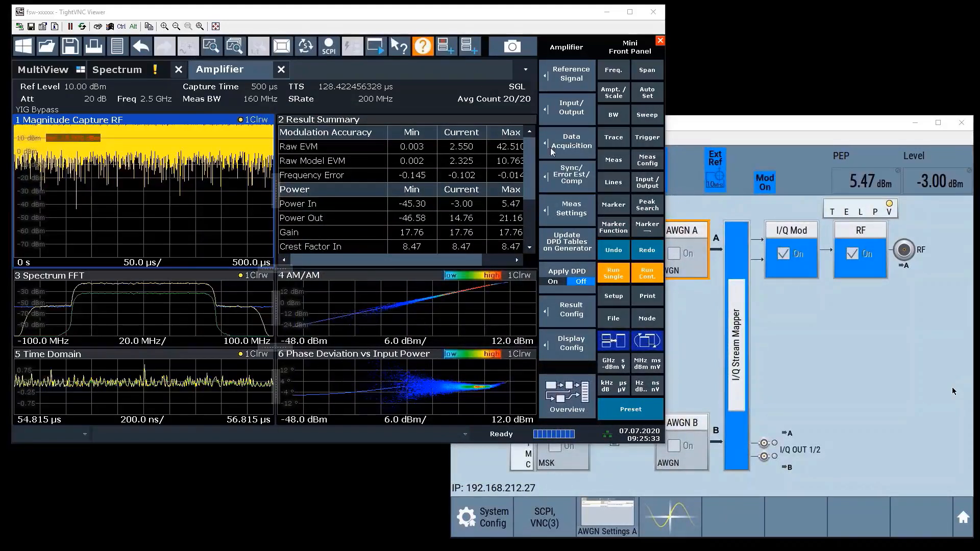
Step: Disable I/Q averaging in the Data Acquisition settings
left_click(566, 142)
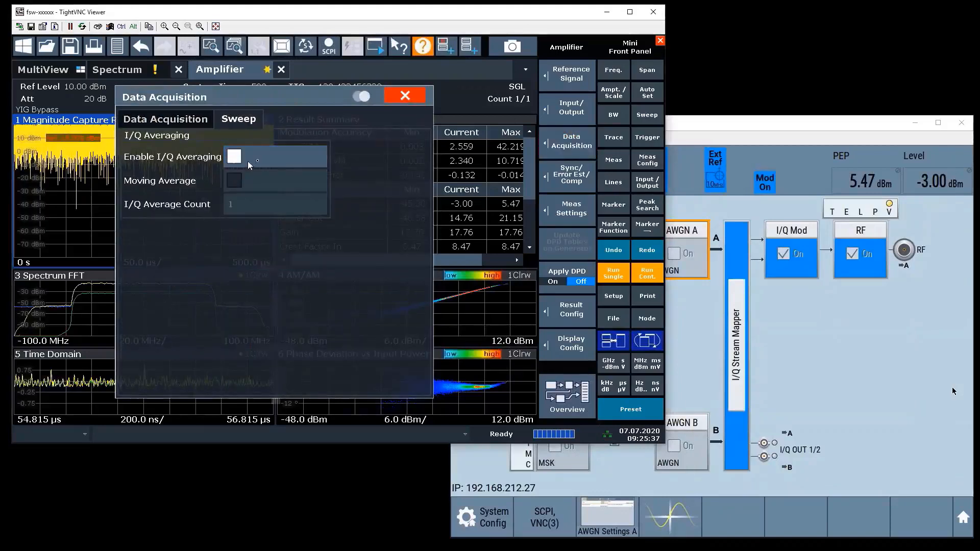
left_click(404, 95)
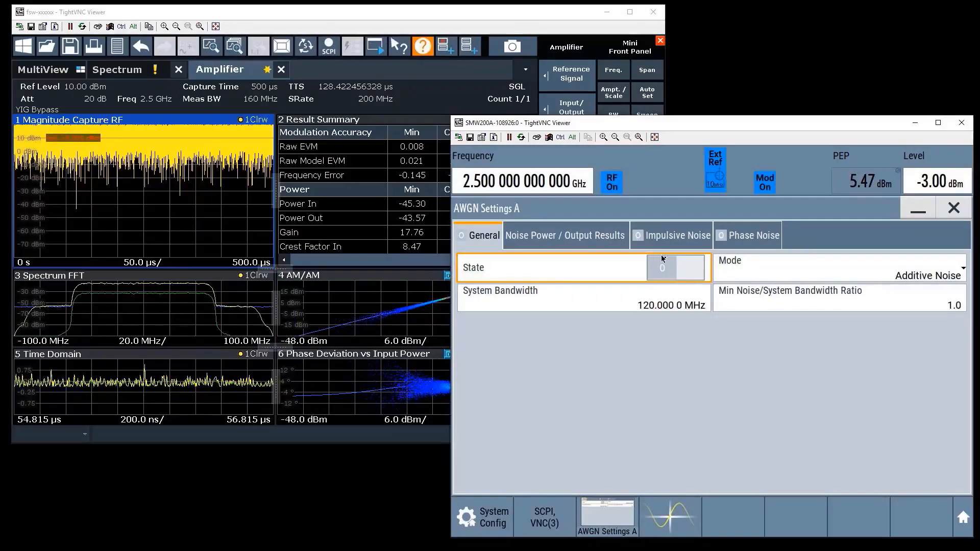
Step: Switch the AWGN state on and confirm the 30 dB carrier/noise ratio
left_click(677, 268)
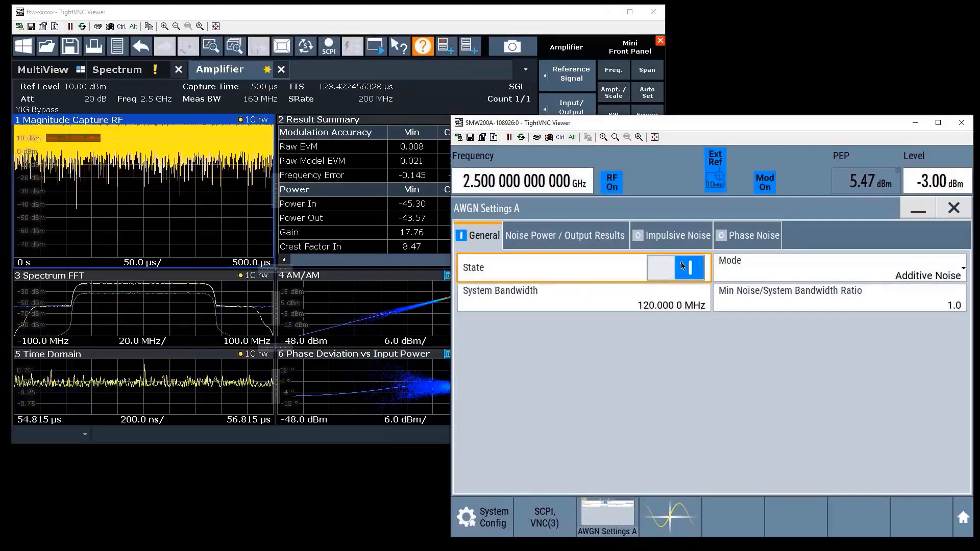
left_click(565, 235)
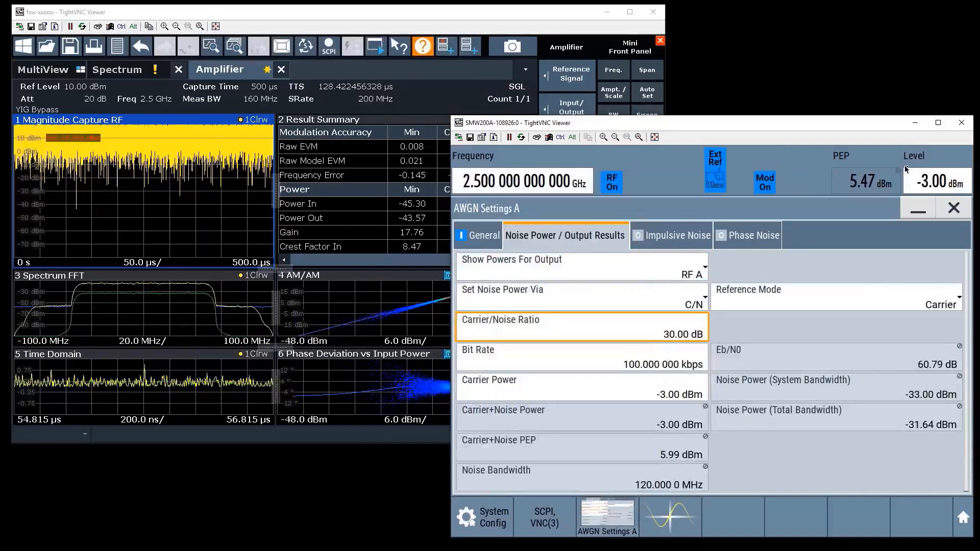
mouse_move(910, 175)
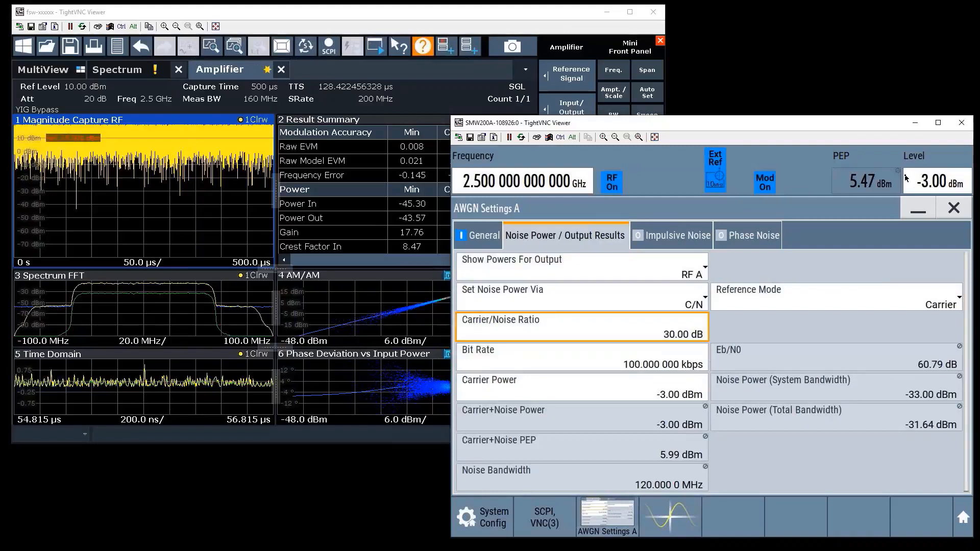
mouse_move(831, 198)
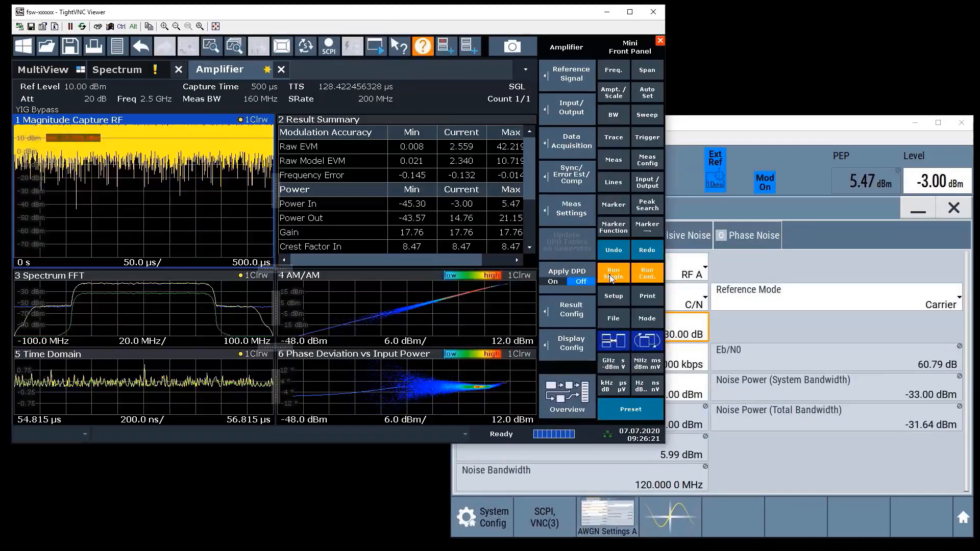
mouse_move(613, 275)
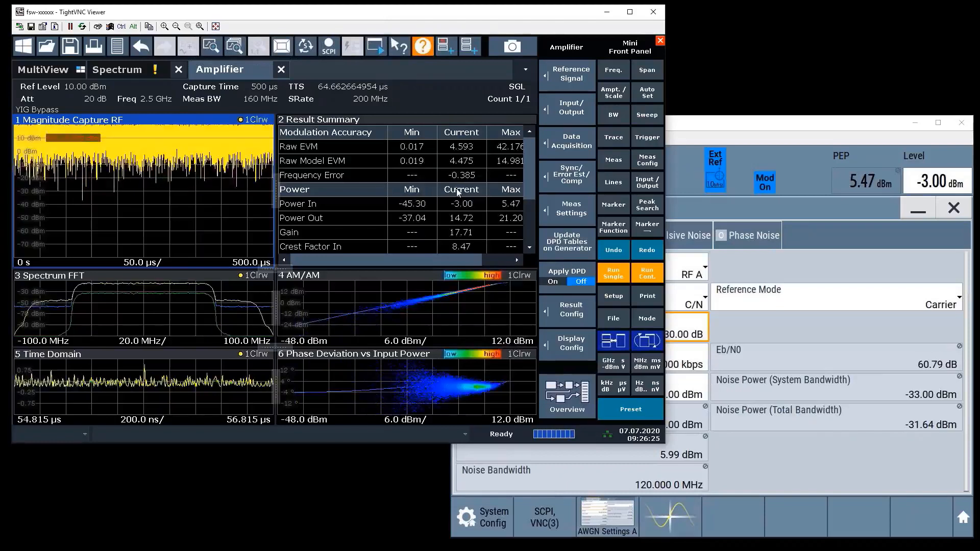
mouse_move(647, 182)
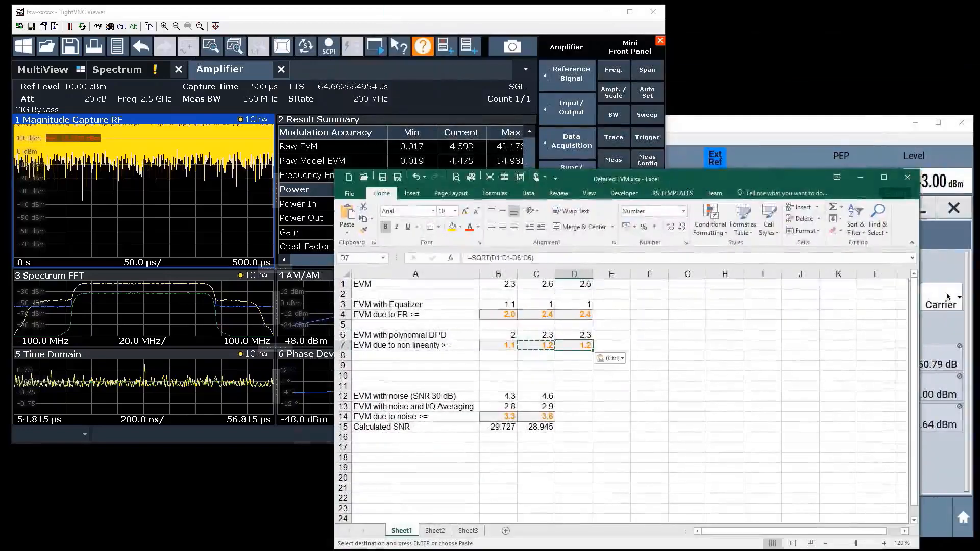
Step: Enable I/Q averaging over 20 captures and run a single measurement of the noisy signal
left_click(573, 396)
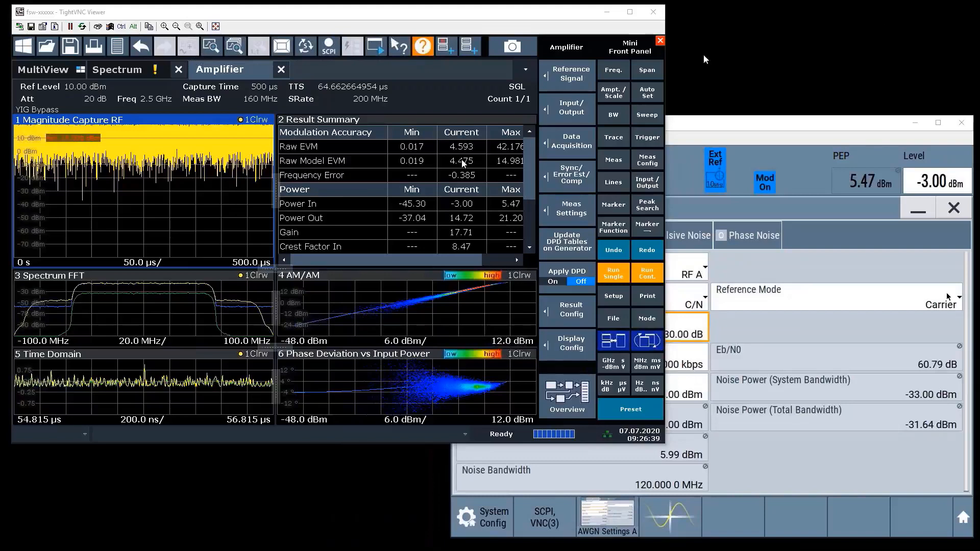
left_click(566, 143)
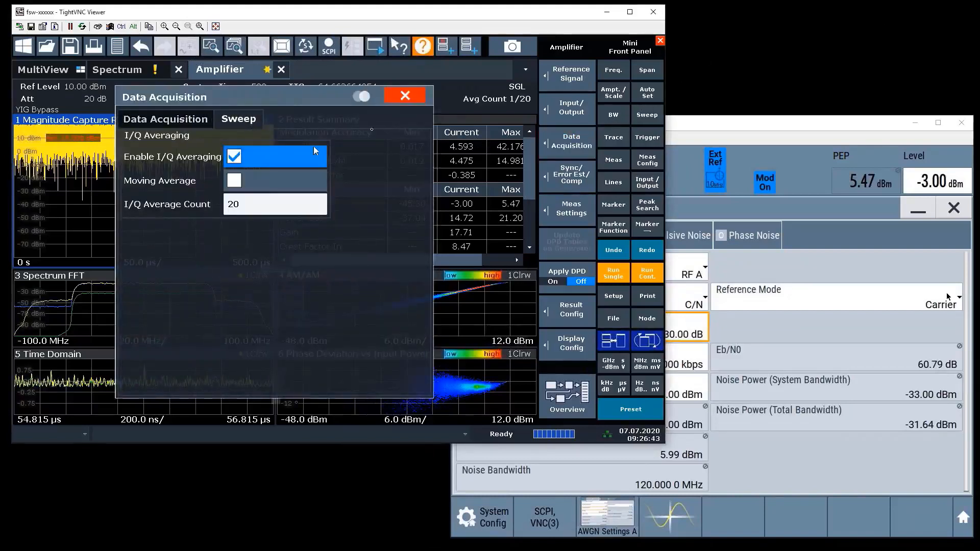
left_click(405, 95)
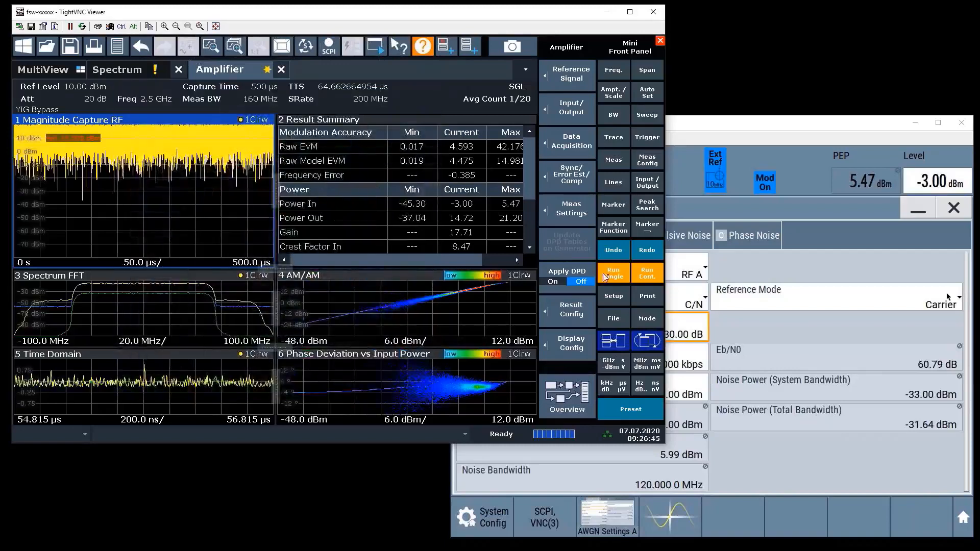
left_click(614, 273)
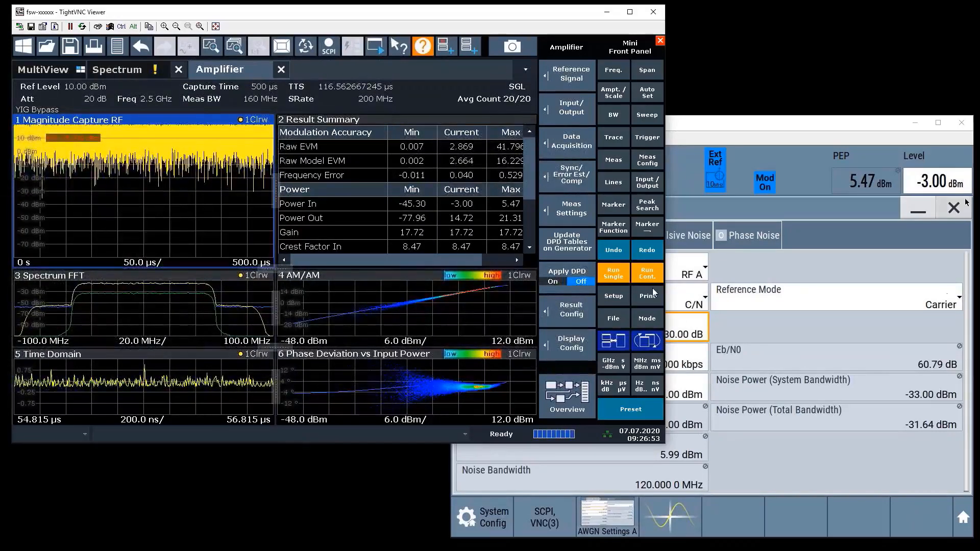
mouse_move(647, 295)
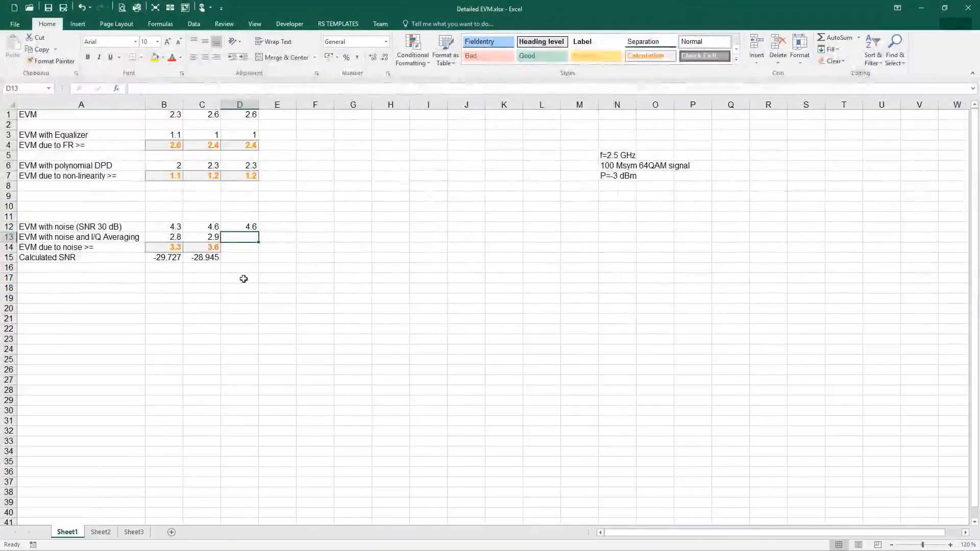
Step: Enter 2.9 in D13 and extend the noise-contribution and SNR formulas into D14:D15
type("2.9")
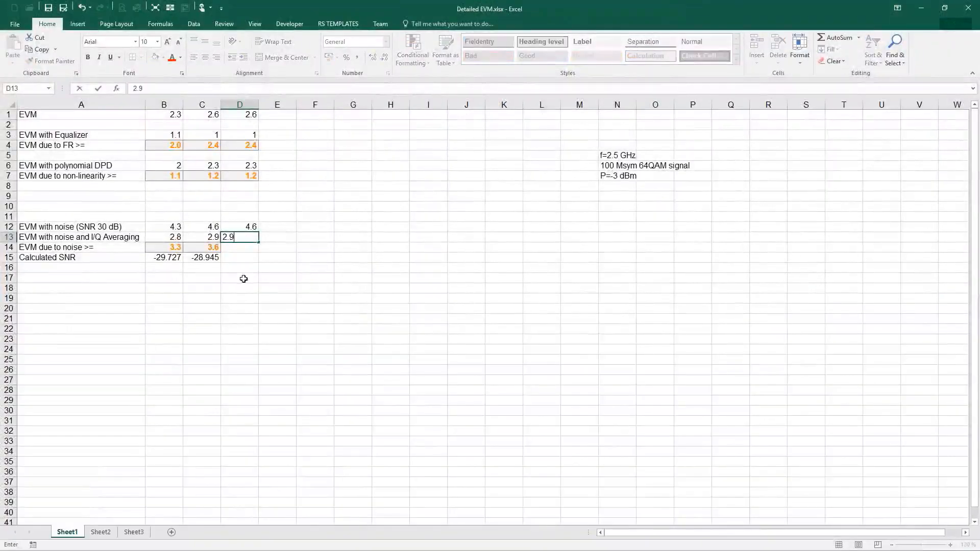
key("Return")
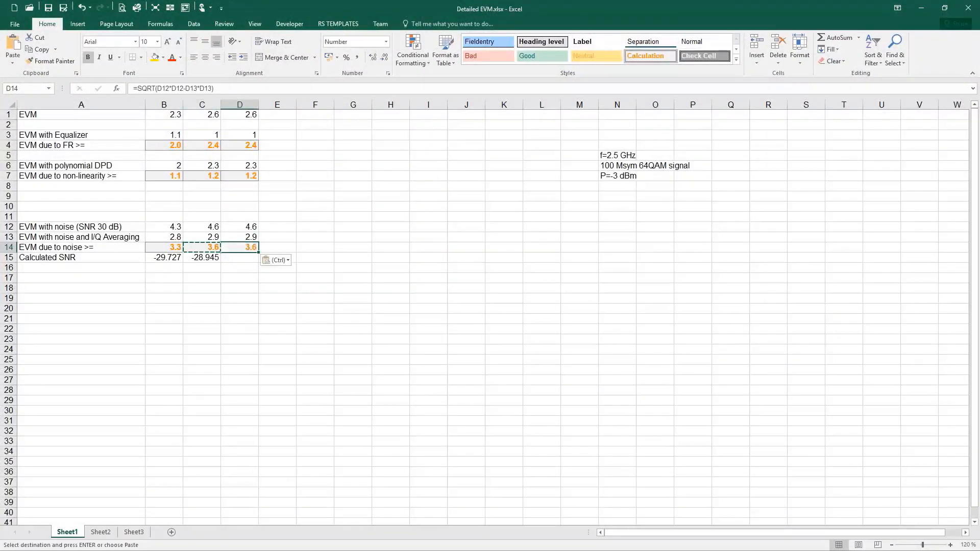
left_click(202, 258)
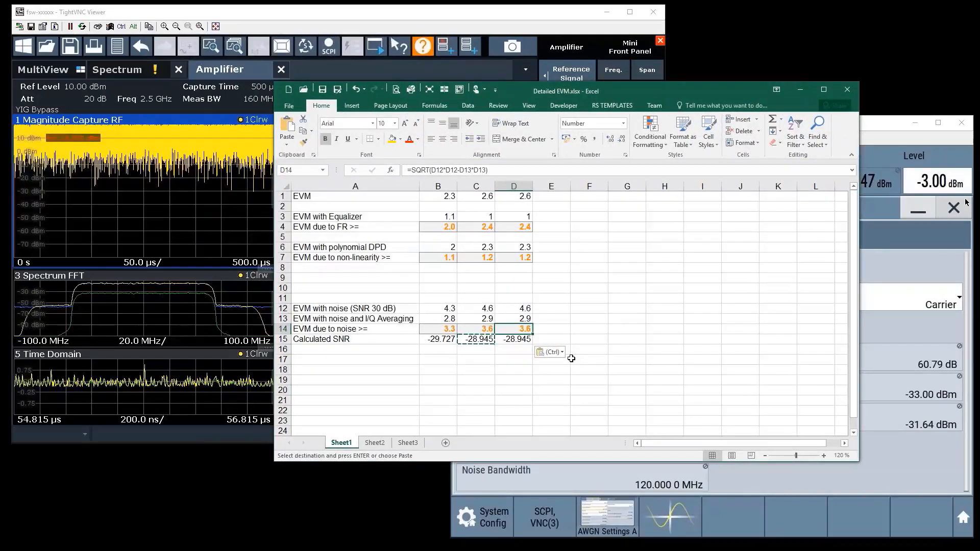
left_click(515, 339)
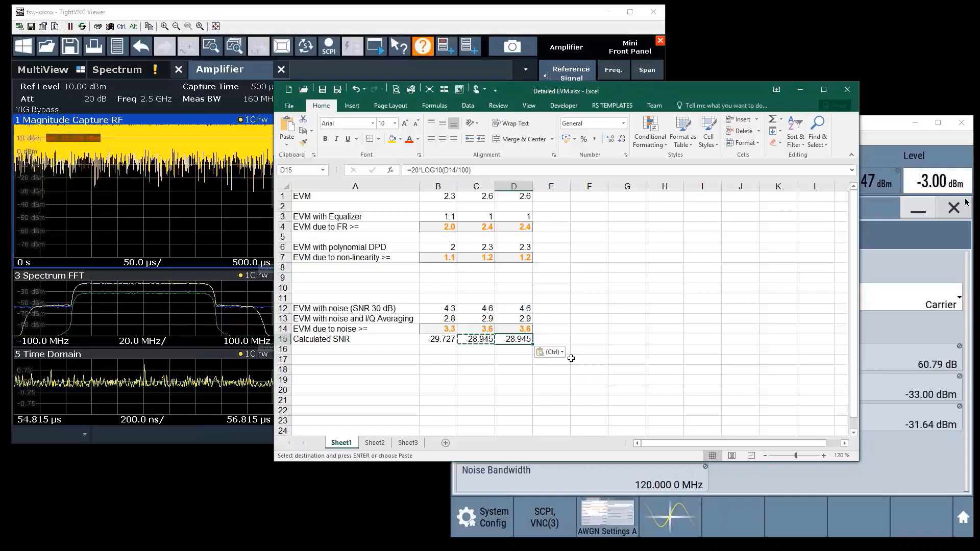
mouse_move(592, 365)
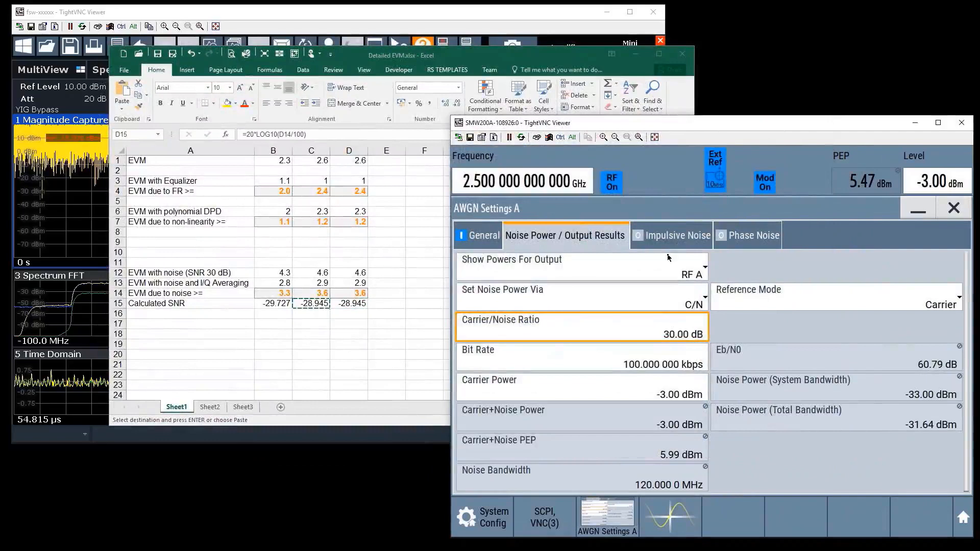
left_click(400, 56)
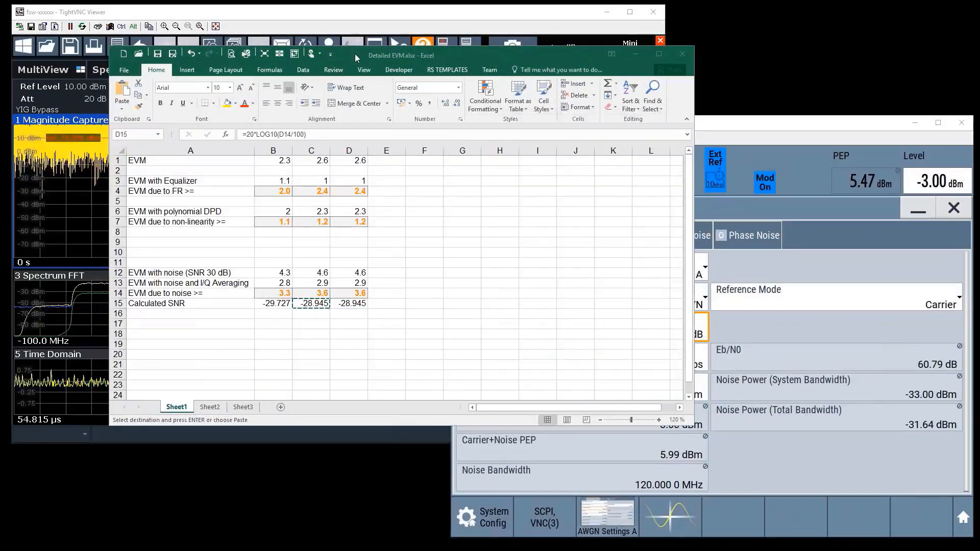